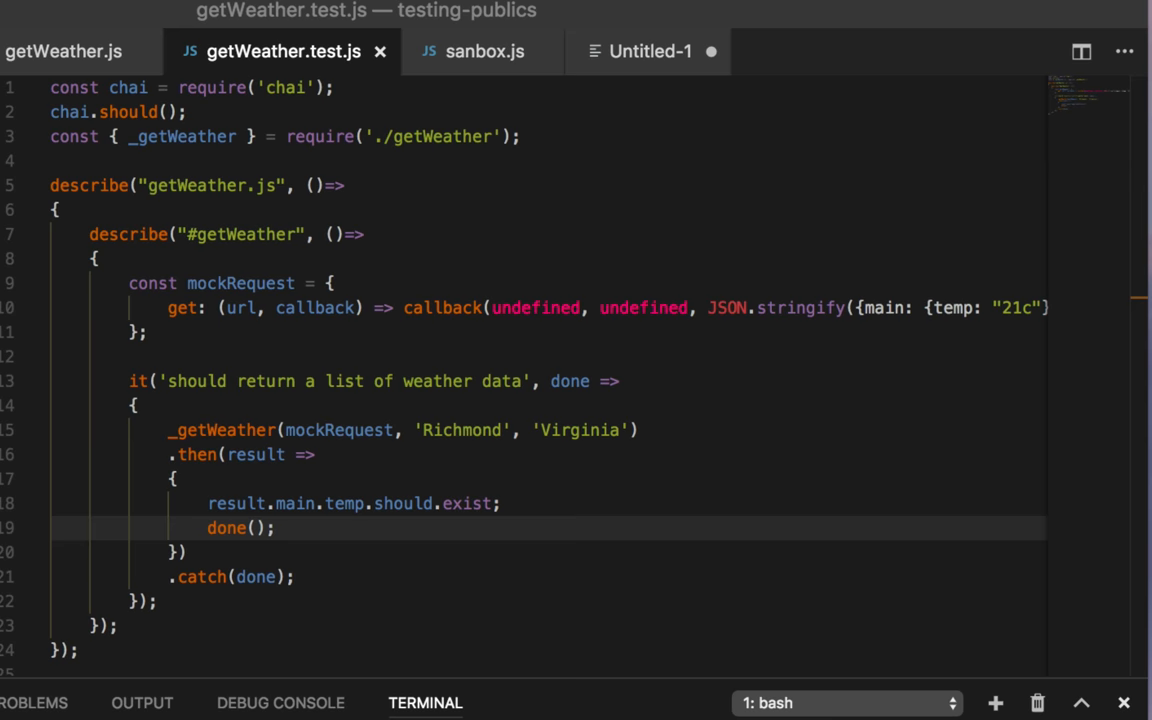
mouse_move(336, 428)
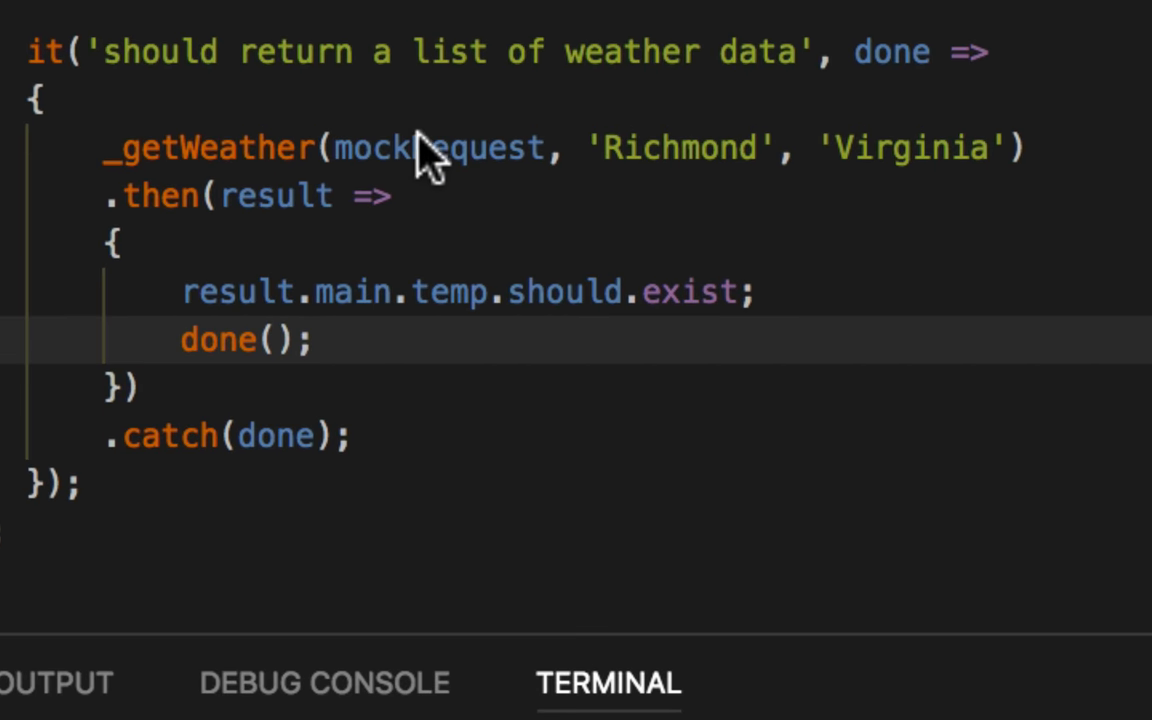
- In sanbox.js, add a bare sayName() call below the function via the IntelliSense suggestion
double_click(438, 148)
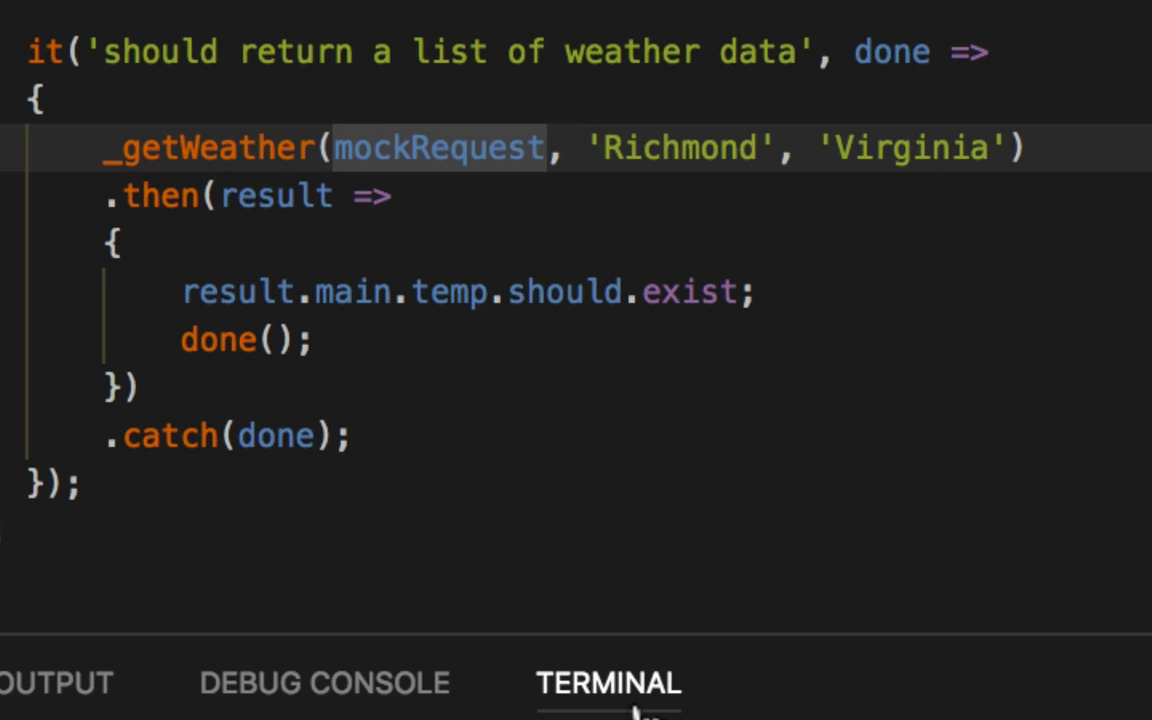
left_click(796, 436)
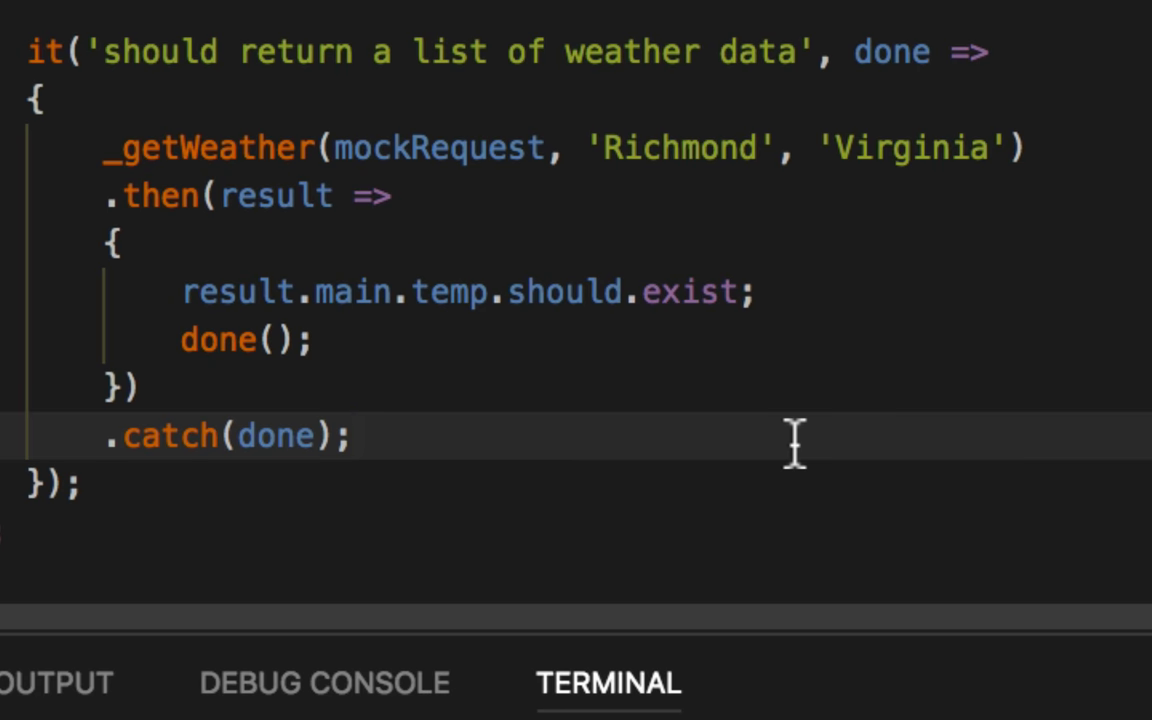
double_click(438, 148)
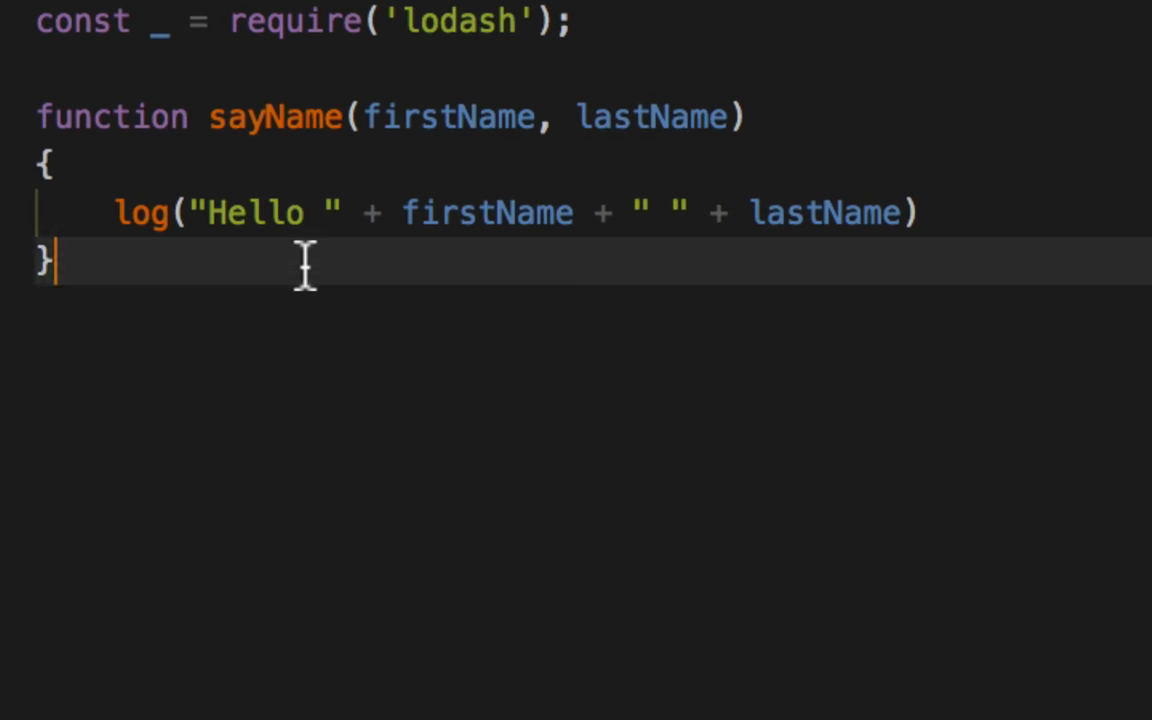
type("sayN")
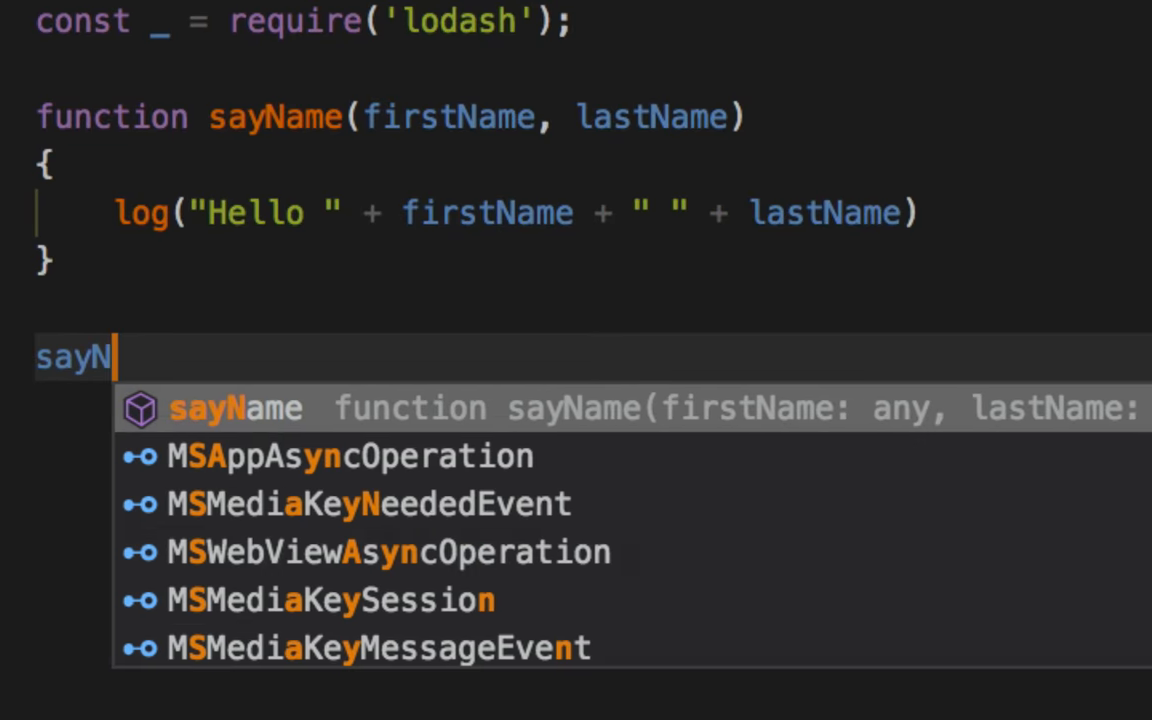
left_click(864, 28)
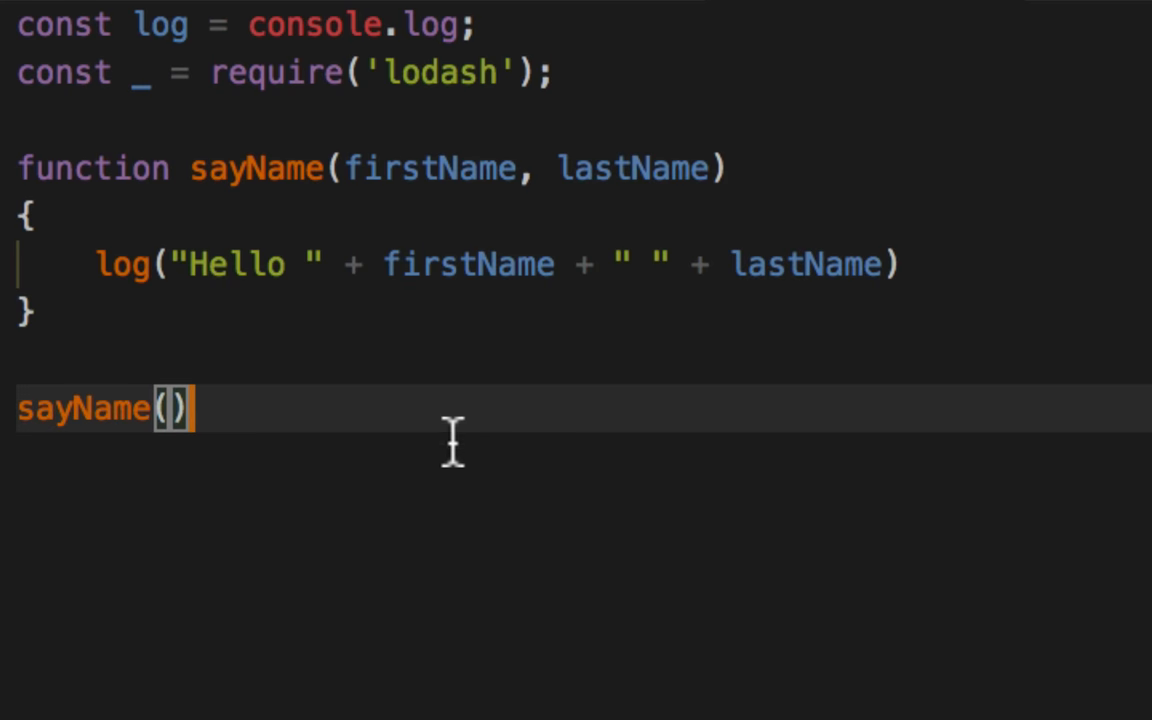
- Give sayName firstName="Jesse" and lastName="Warden" defaults and pass "moo", "goo" in the call
type("=")
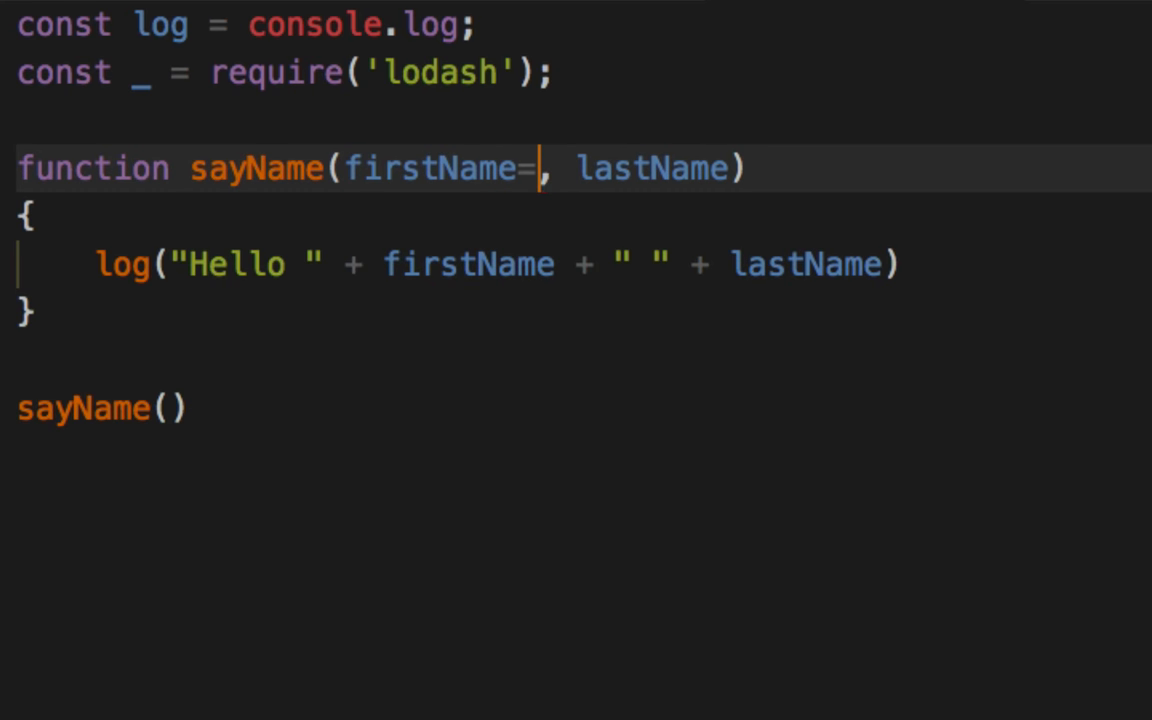
type("\"Jesse\"")
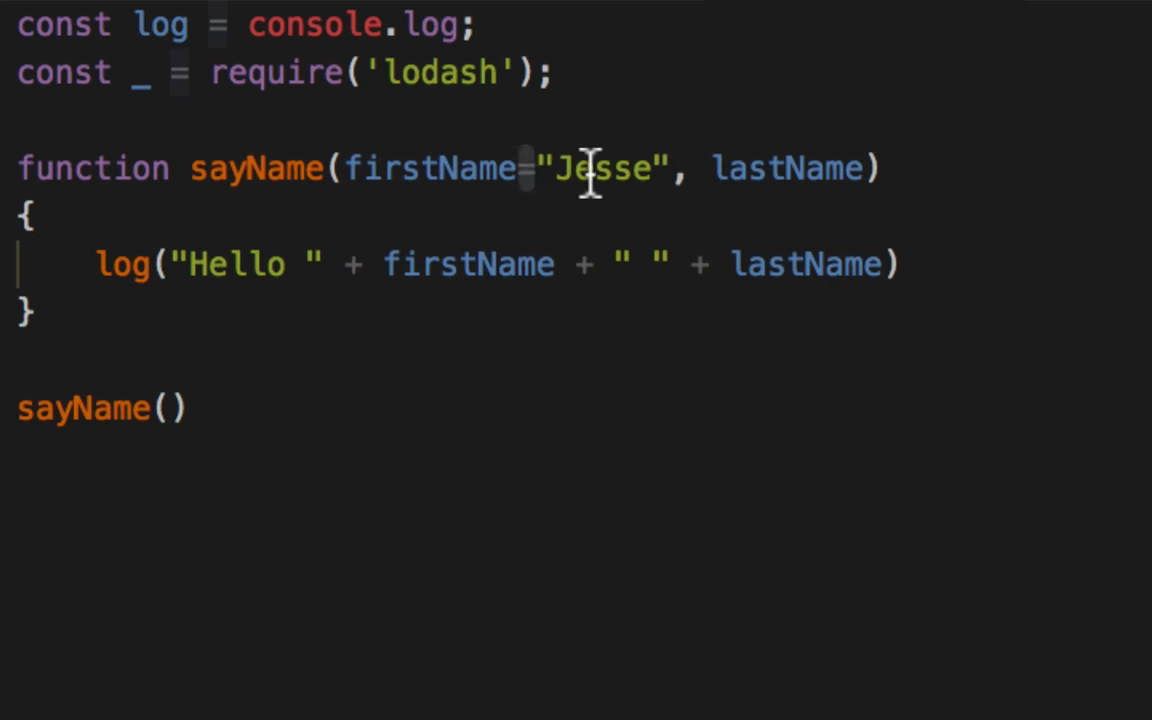
double_click(600, 168)
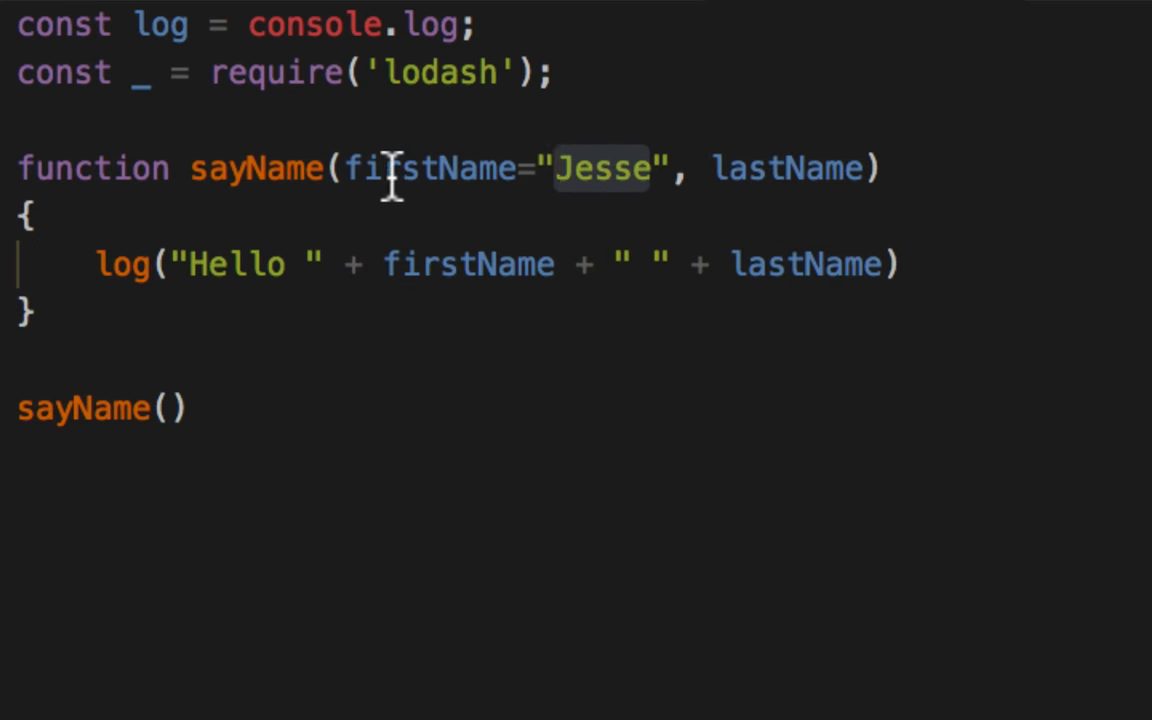
double_click(430, 168)
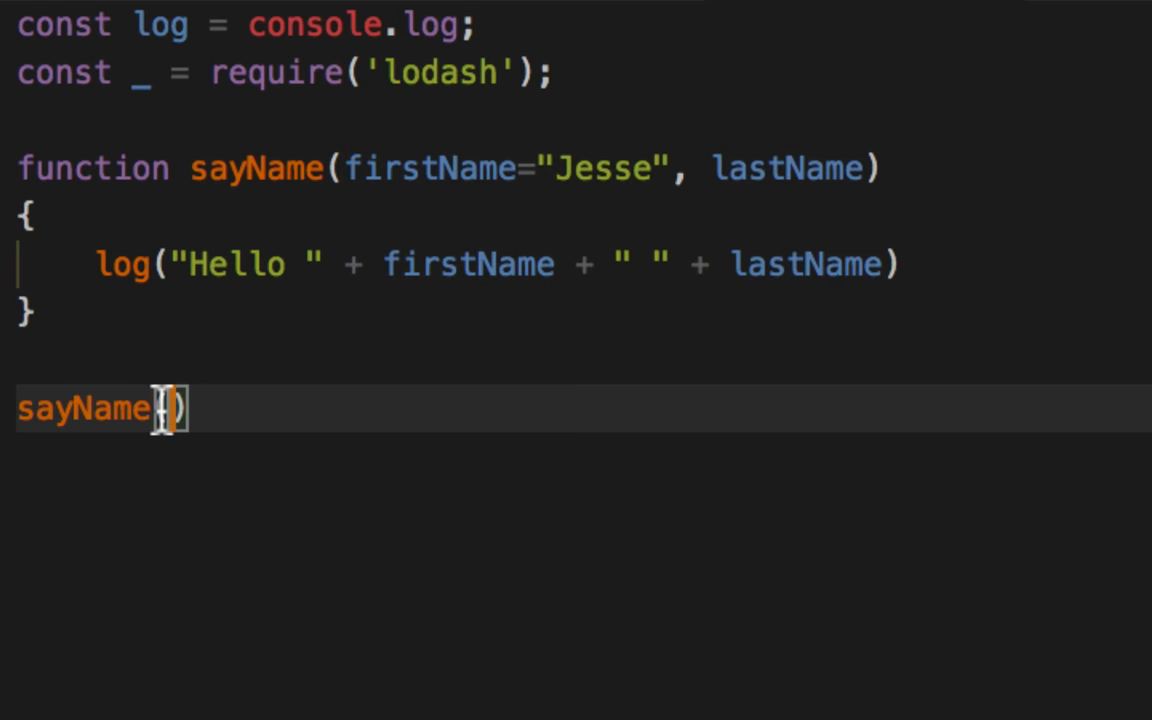
type("undefined")
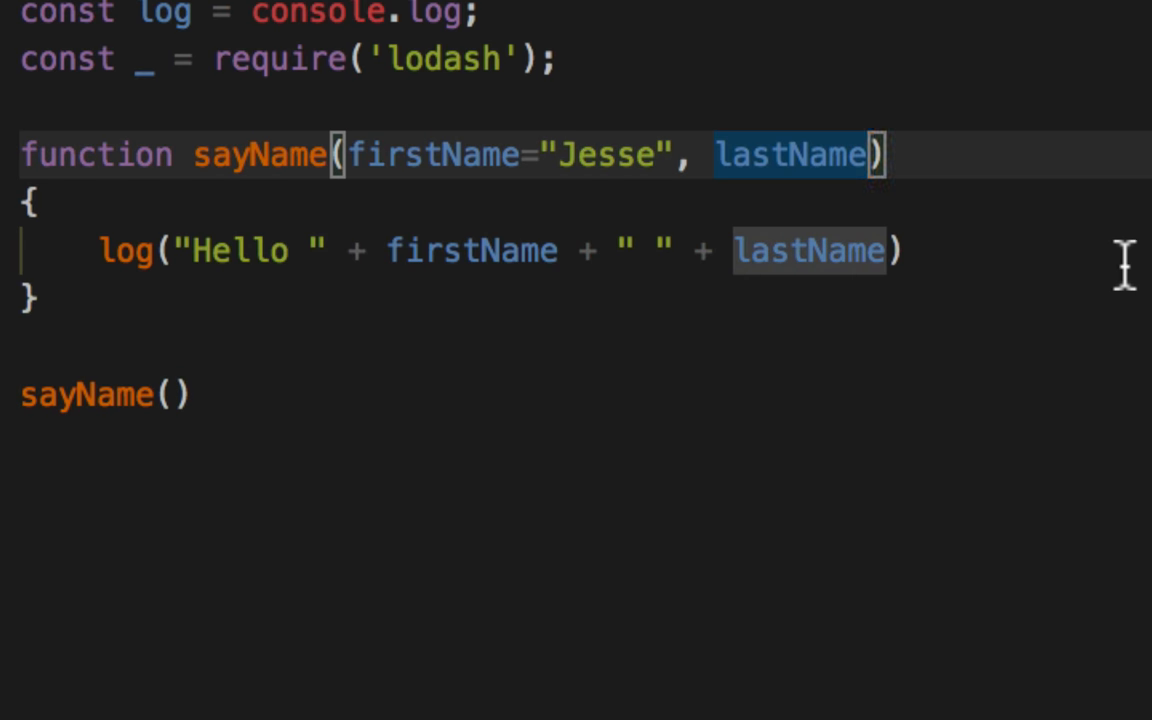
type("=\"War\"")
left_click(576, 394)
type("\"moo\", \"goo\"")
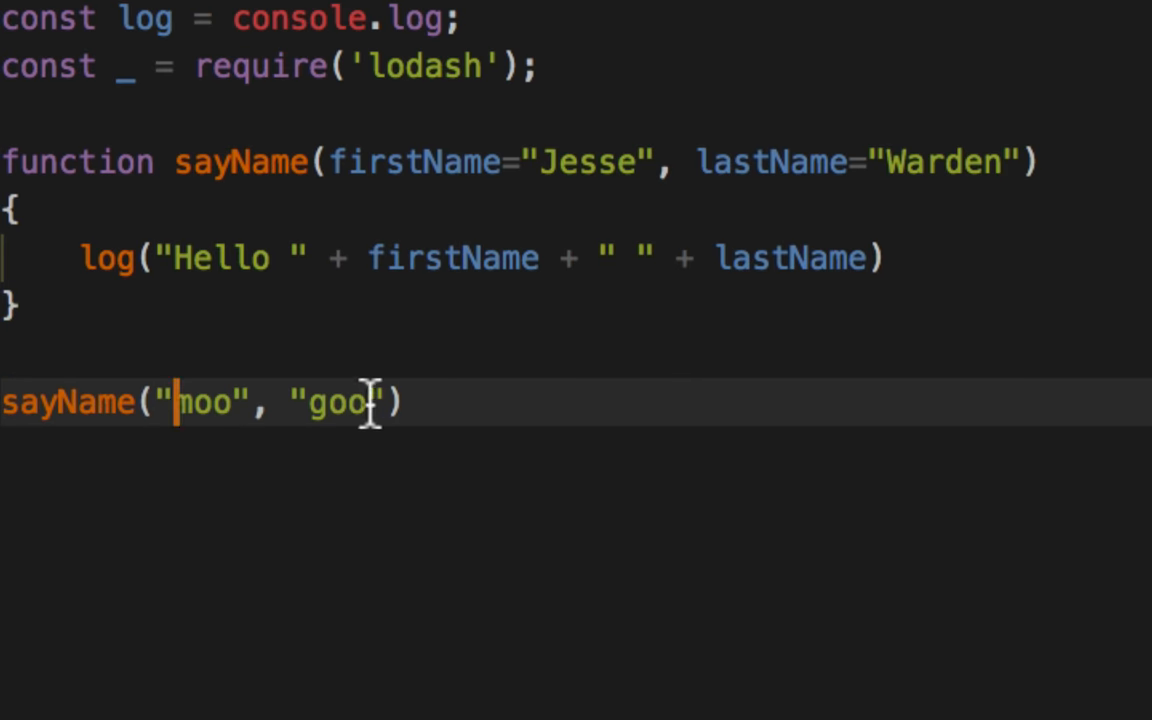
- Replace both defaults with undefined and reduce the call back to sayName() with no arguments
key("Delete")
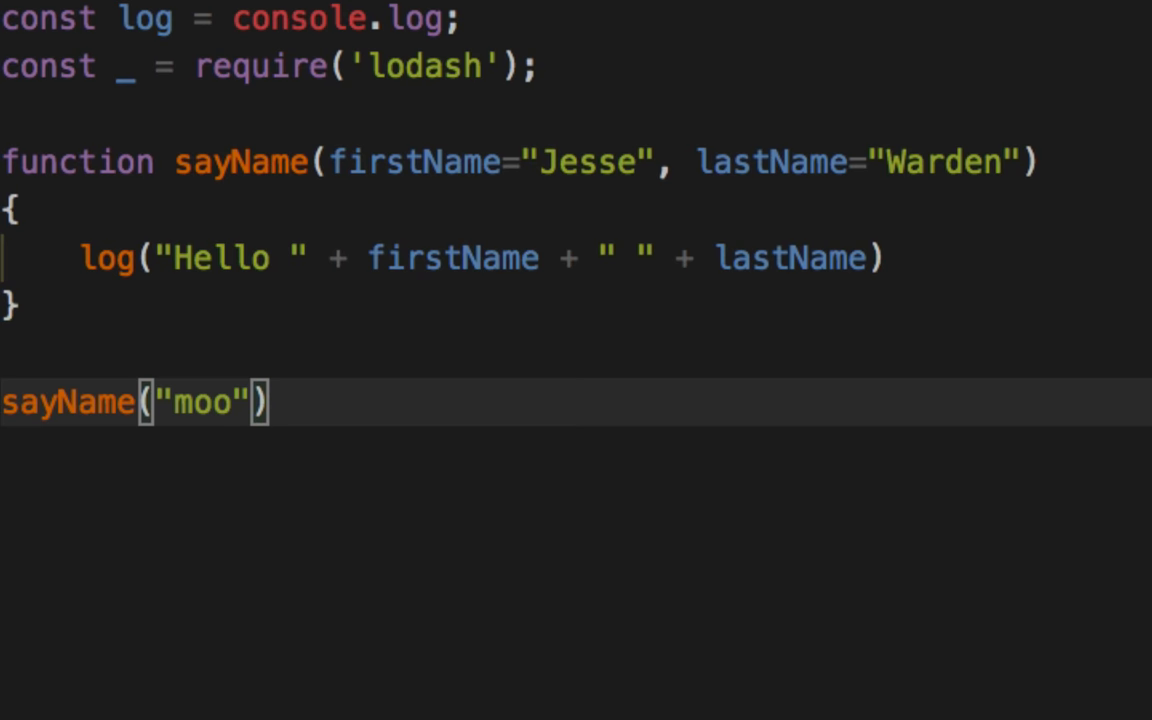
left_click(864, 30)
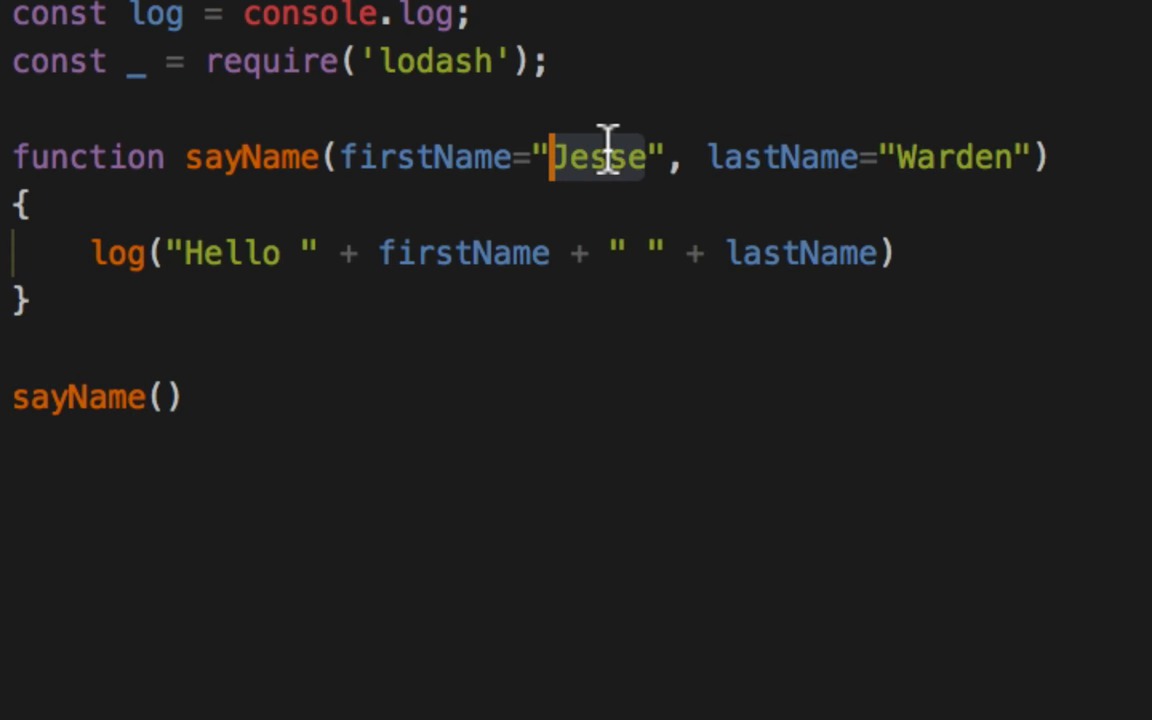
type("undefined")
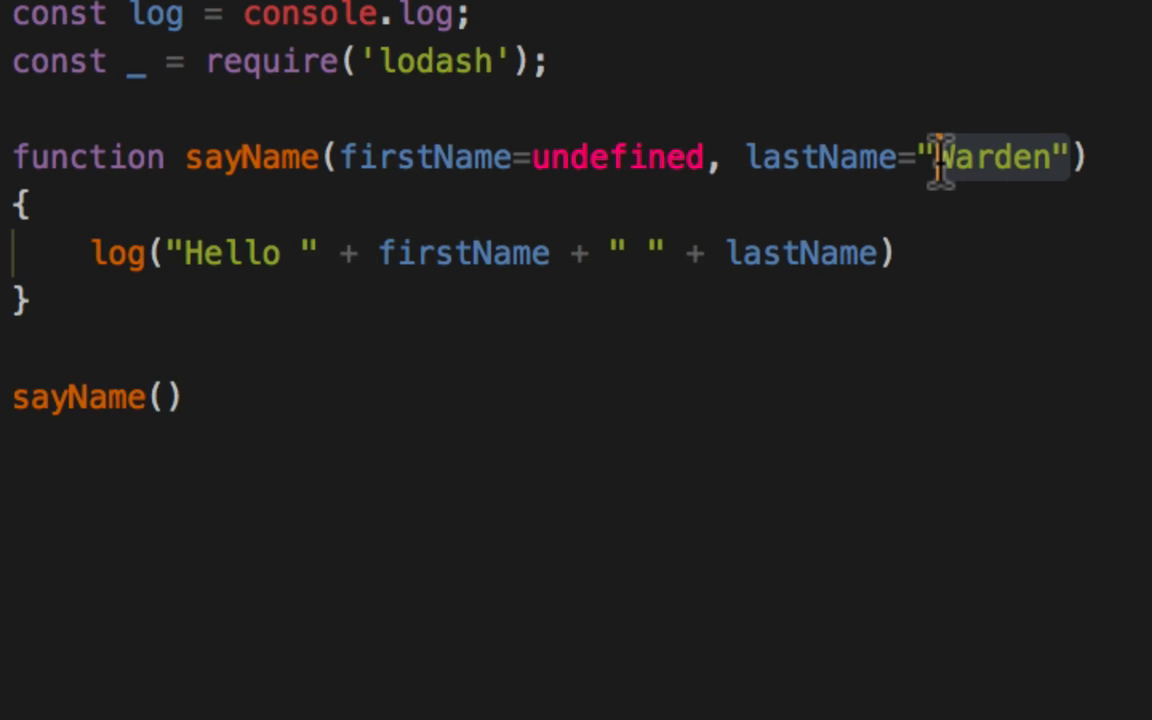
type("undefined")
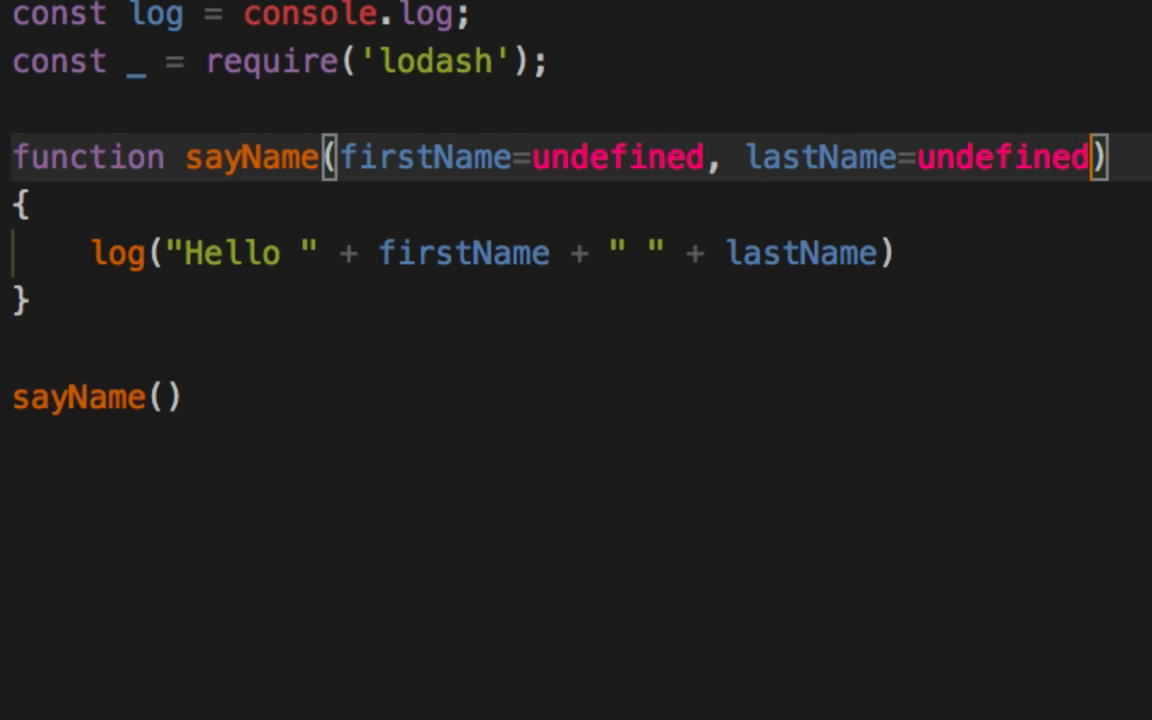
left_click(164, 396)
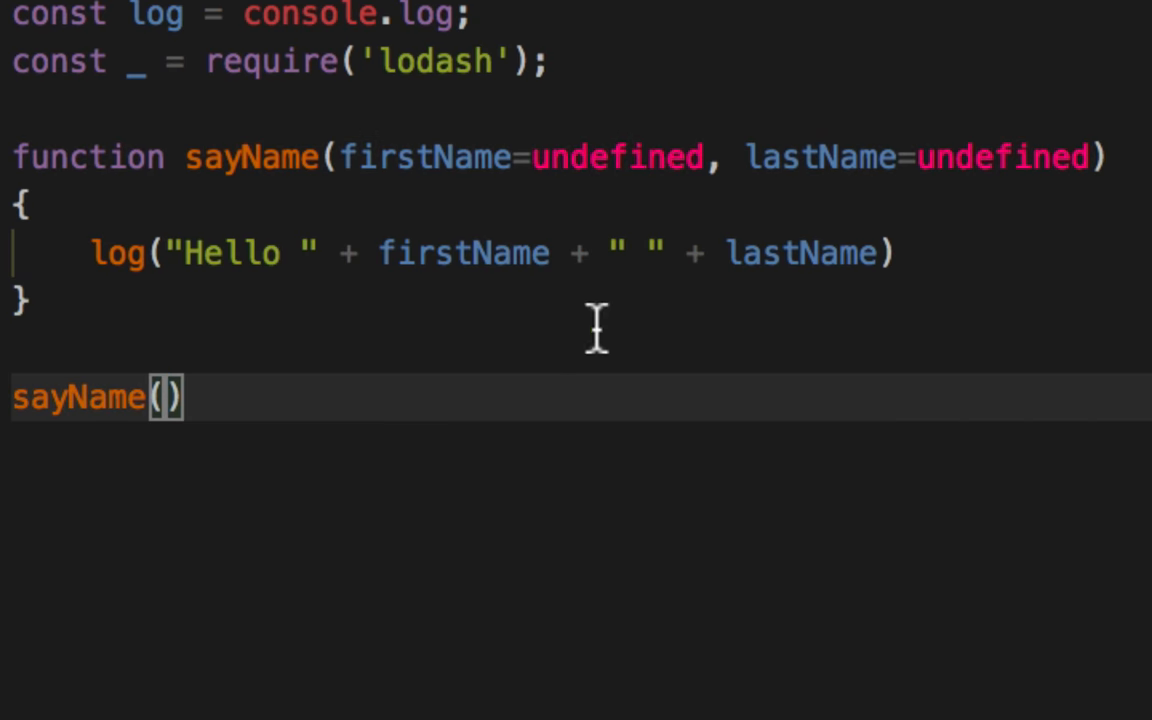
mouse_move(732, 300)
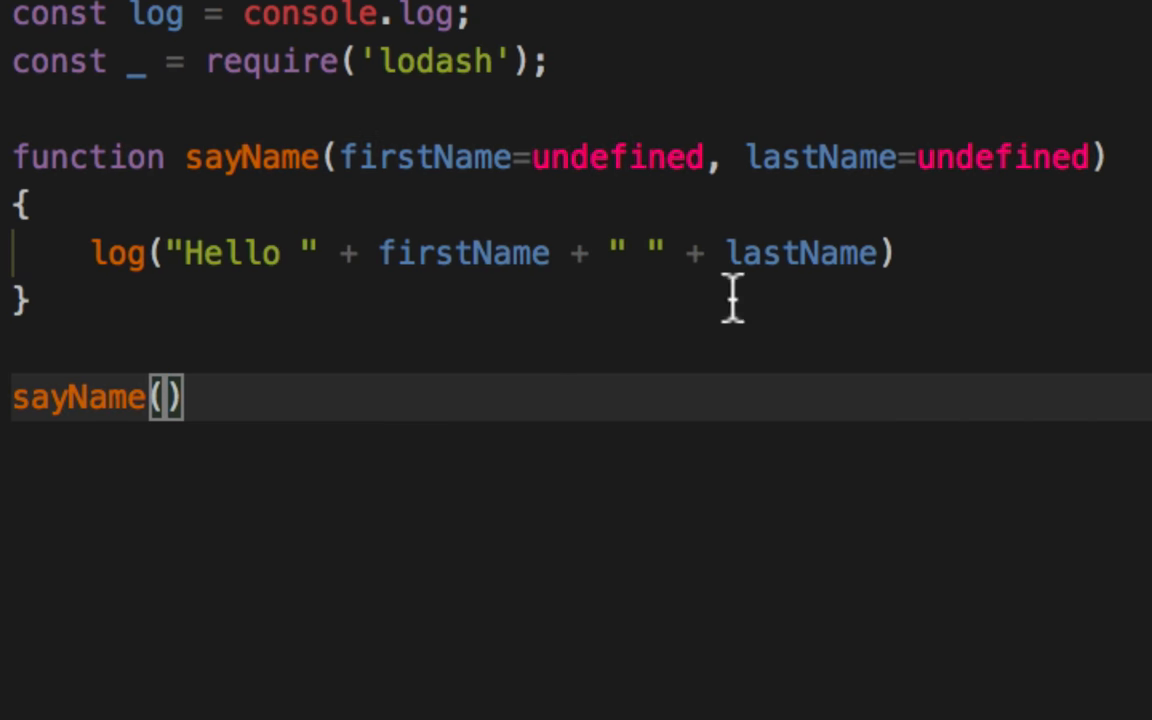
mouse_move(718, 18)
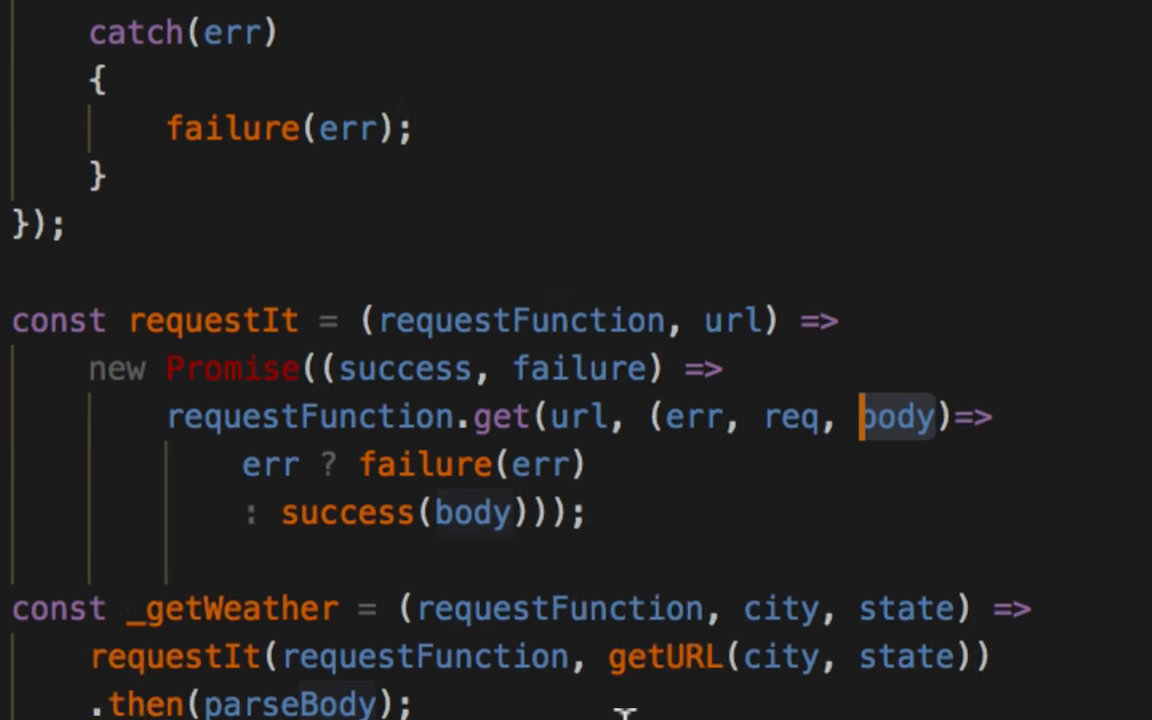
- Rewrite the function as getWeather(city, state, requestFunction=request) and drop the lodash partial wrapper
scroll("down", 3)
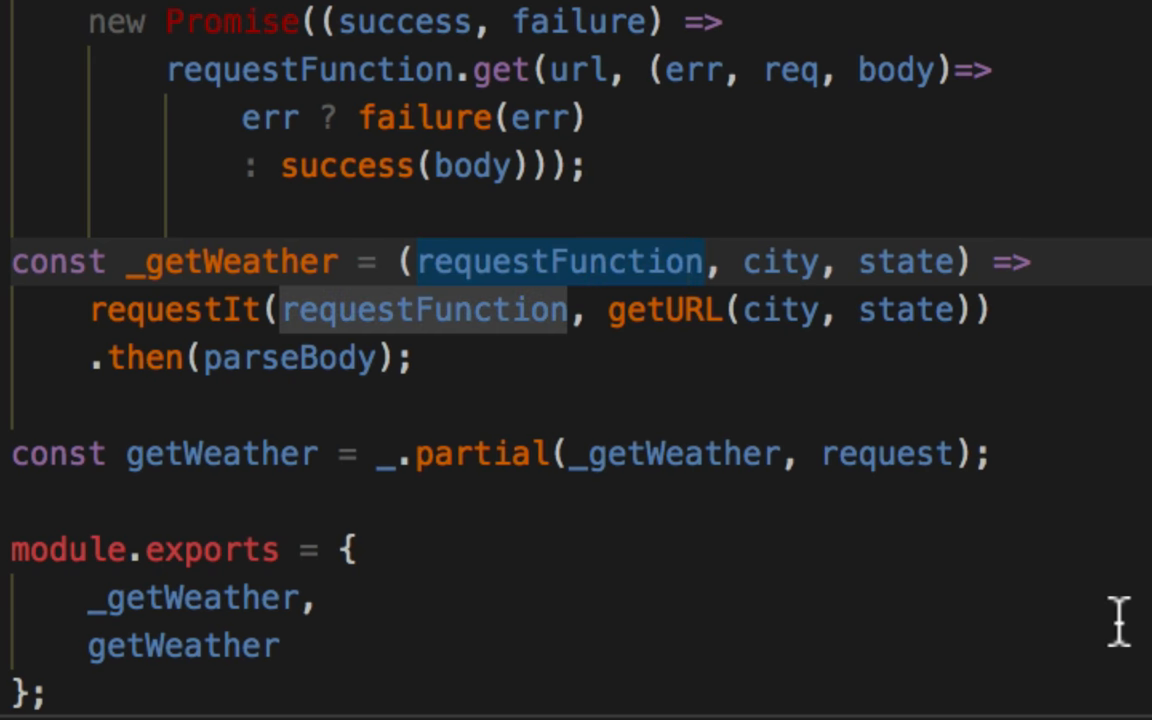
type("=")
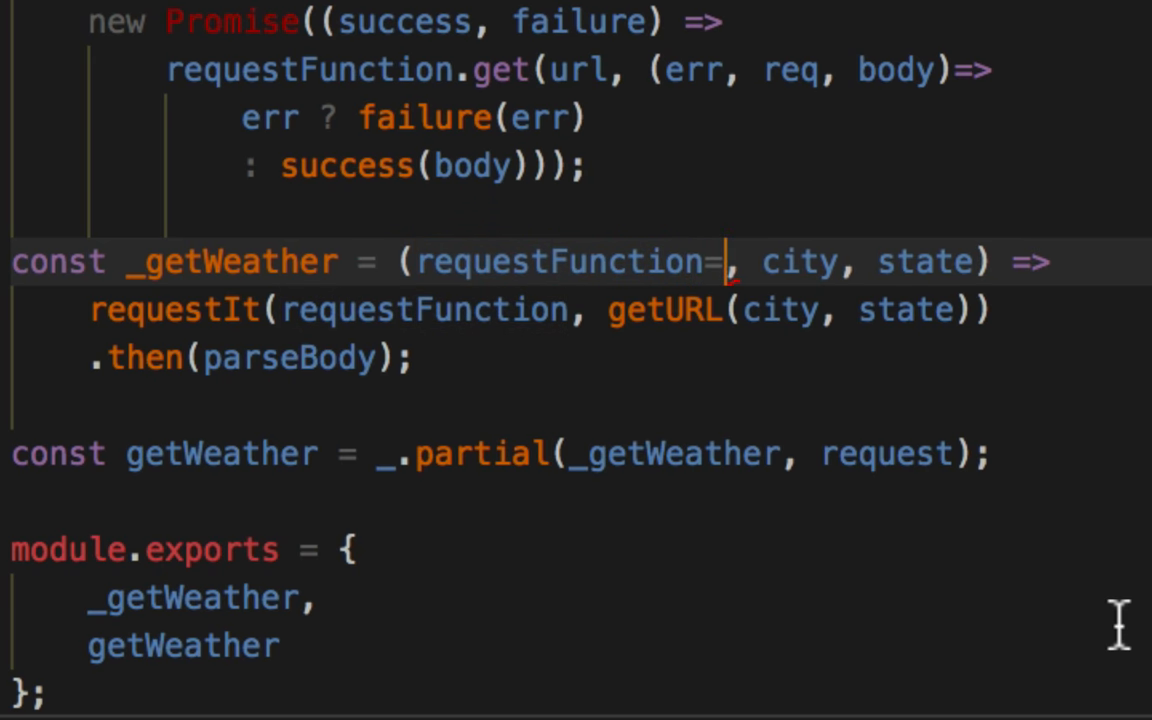
type("request,")
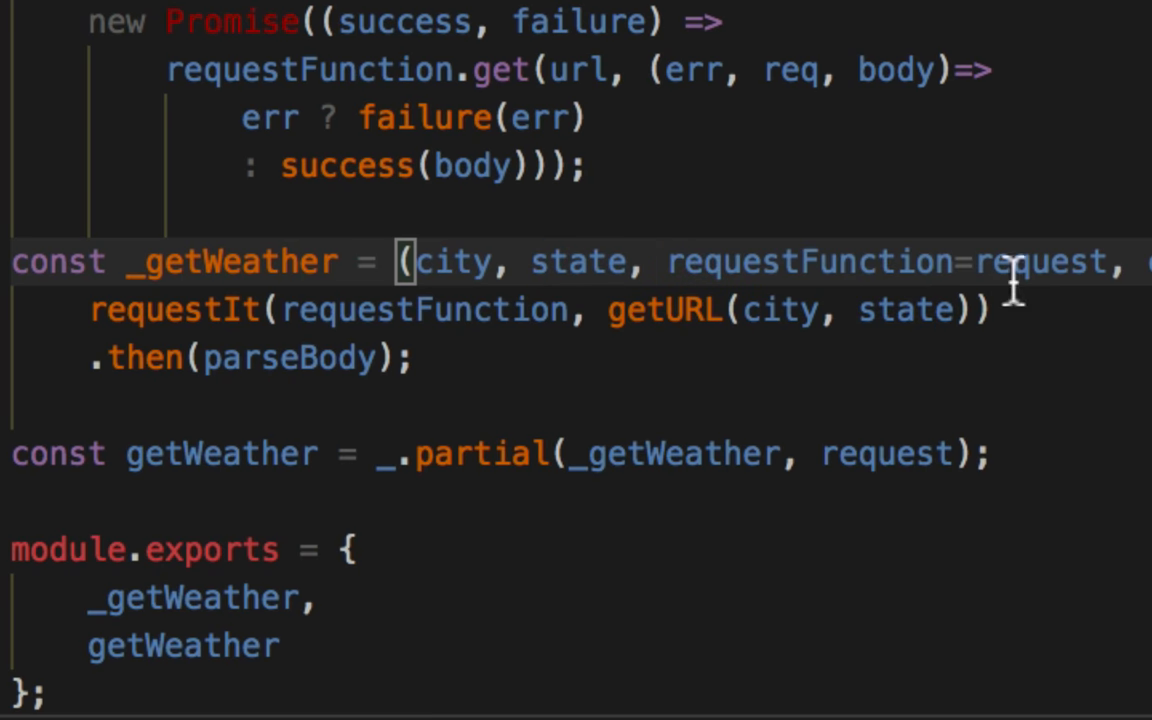
left_click(1110, 262)
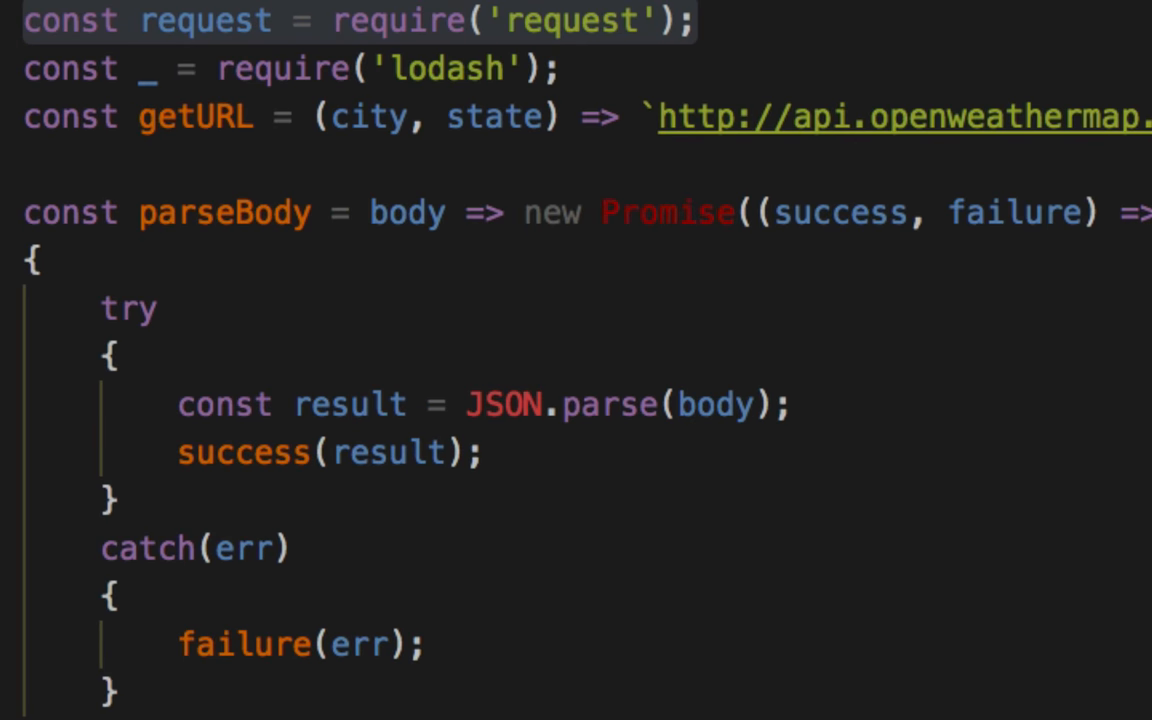
scroll("down", 3)
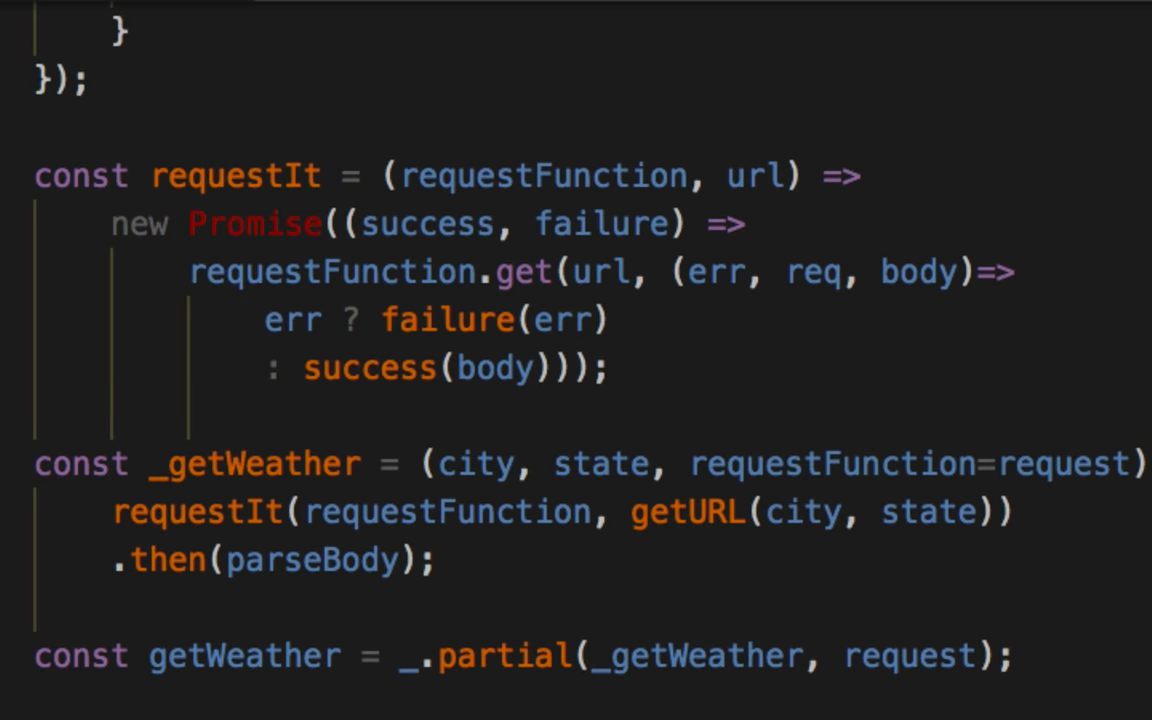
mouse_move(852, 590)
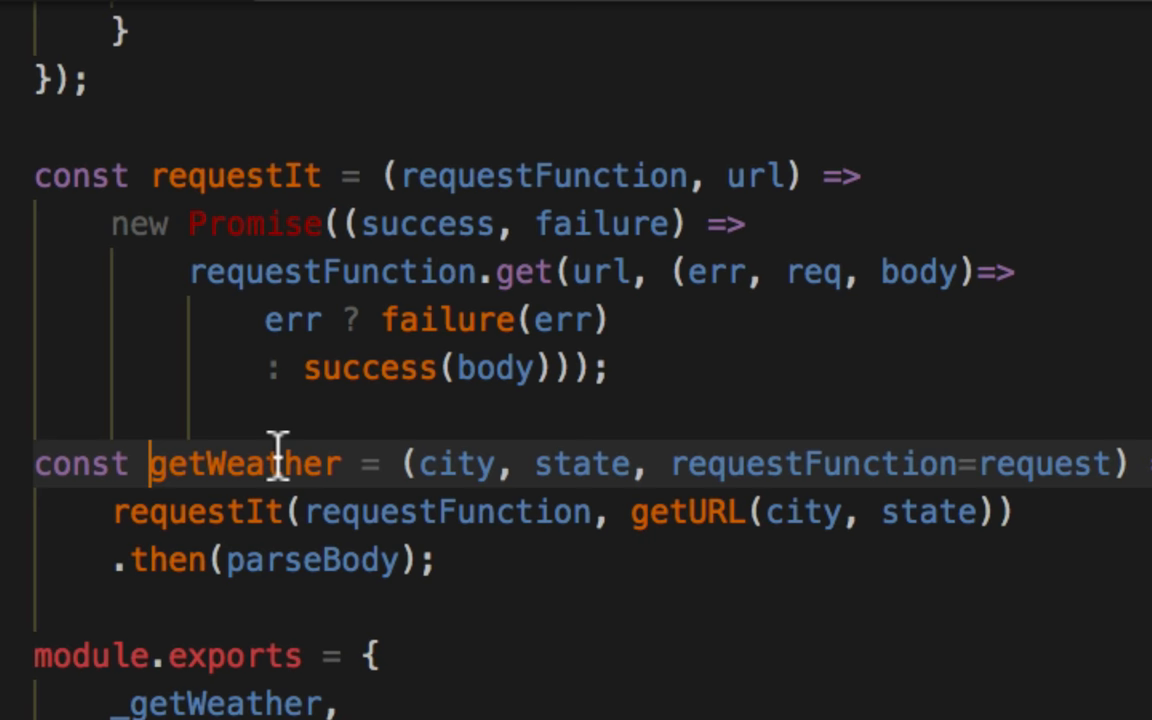
double_click(244, 464)
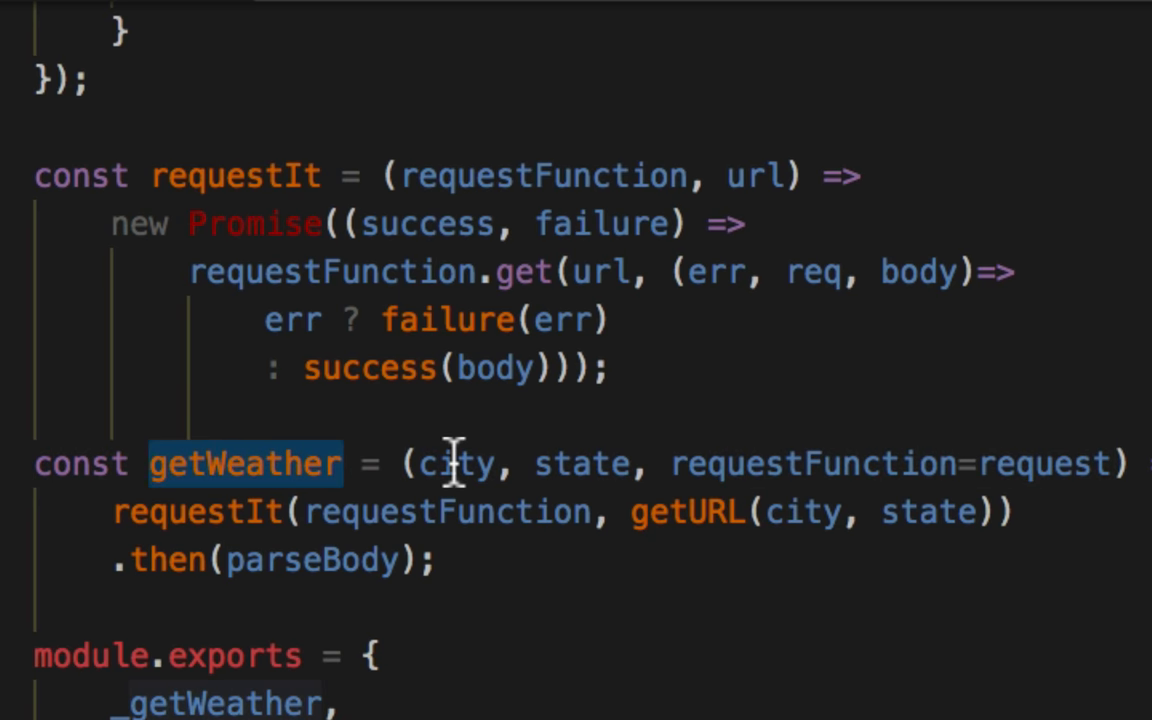
mouse_move(1090, 460)
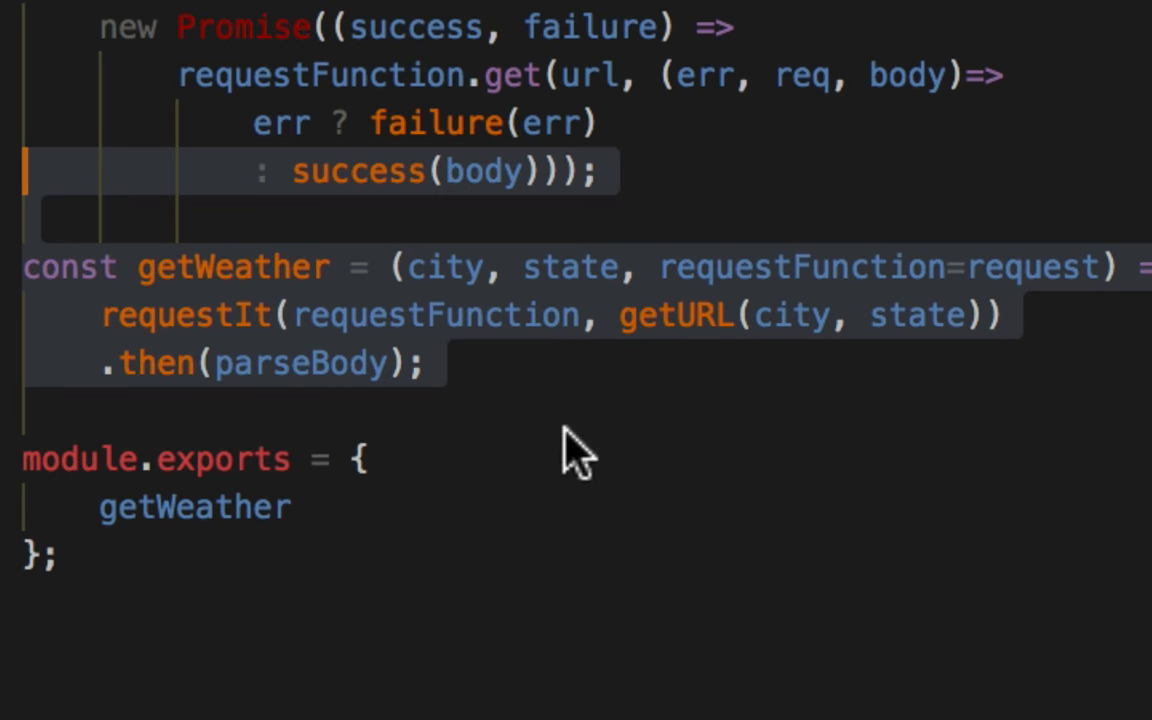
- In getWeather.test.js, fix the require and call getWeather with only 'Richmond' and 'Virginia'
scroll("down", 3)
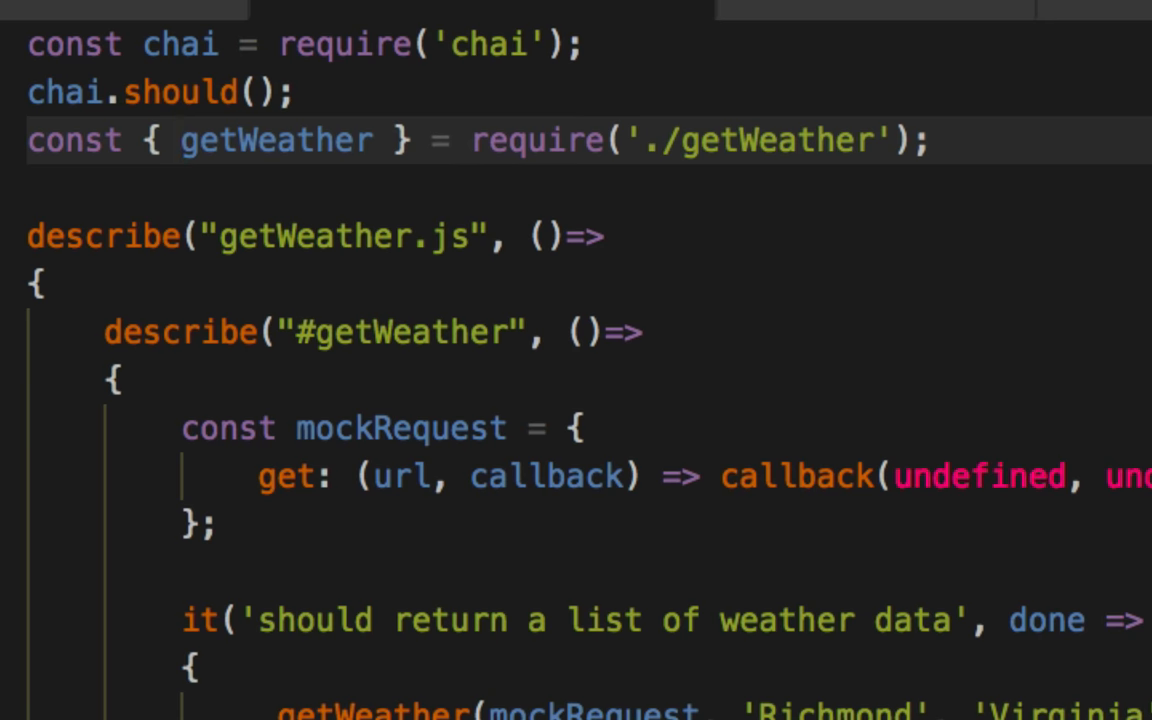
type("#")
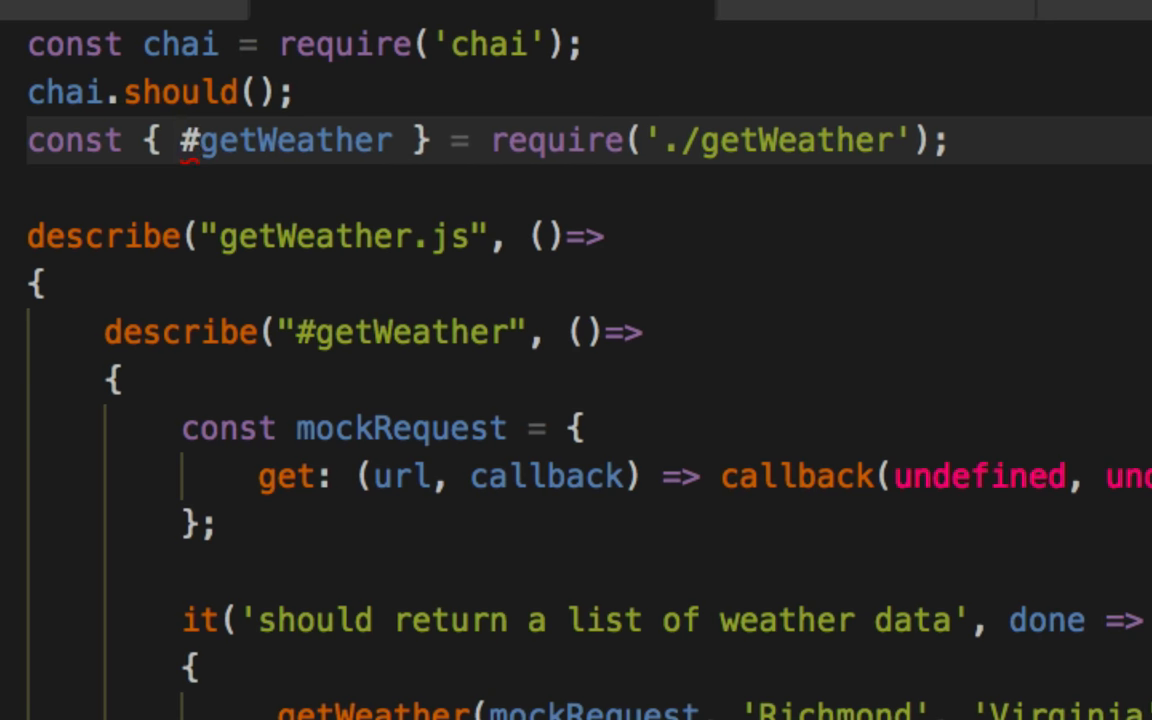
key("Backspace")
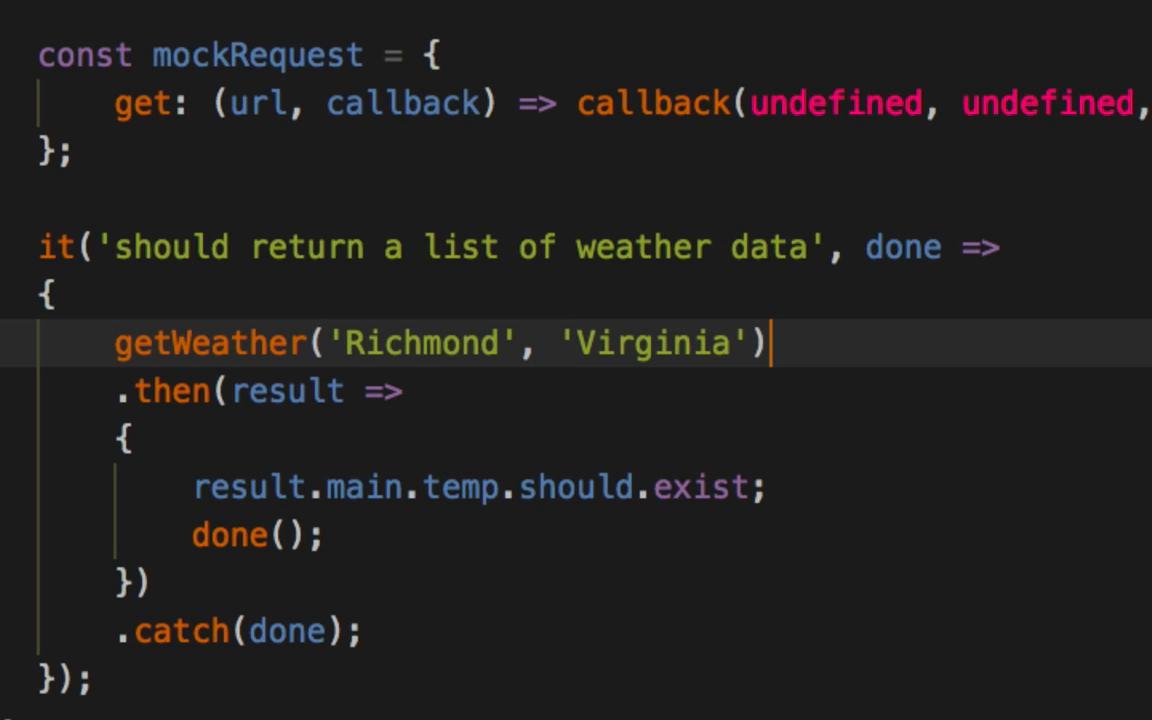
type(", mockRequest")
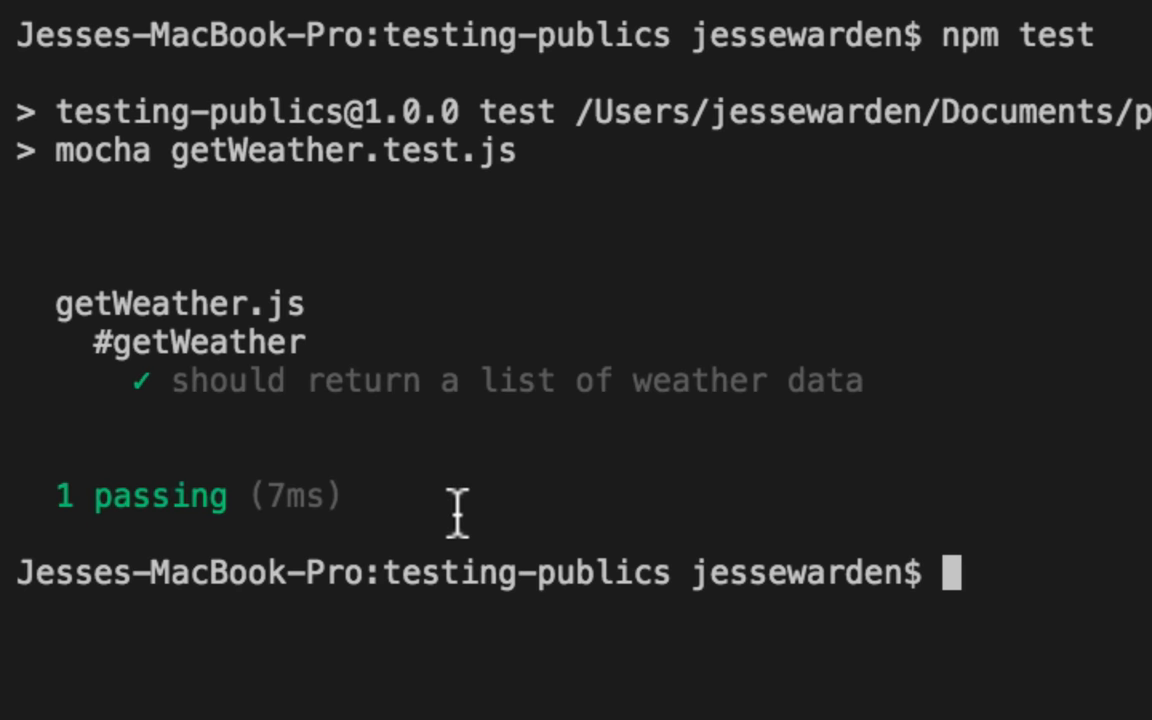
- Run npm test in the terminal and confirm 1 passing
left_click(372, 36)
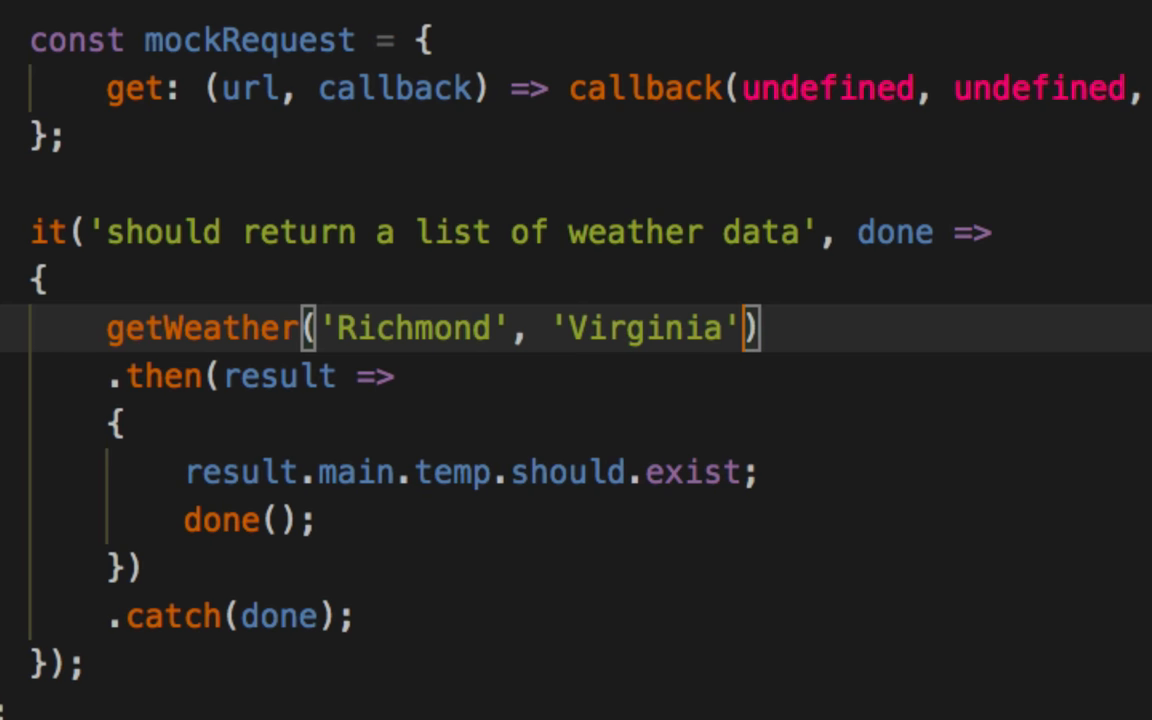
mouse_move(960, 418)
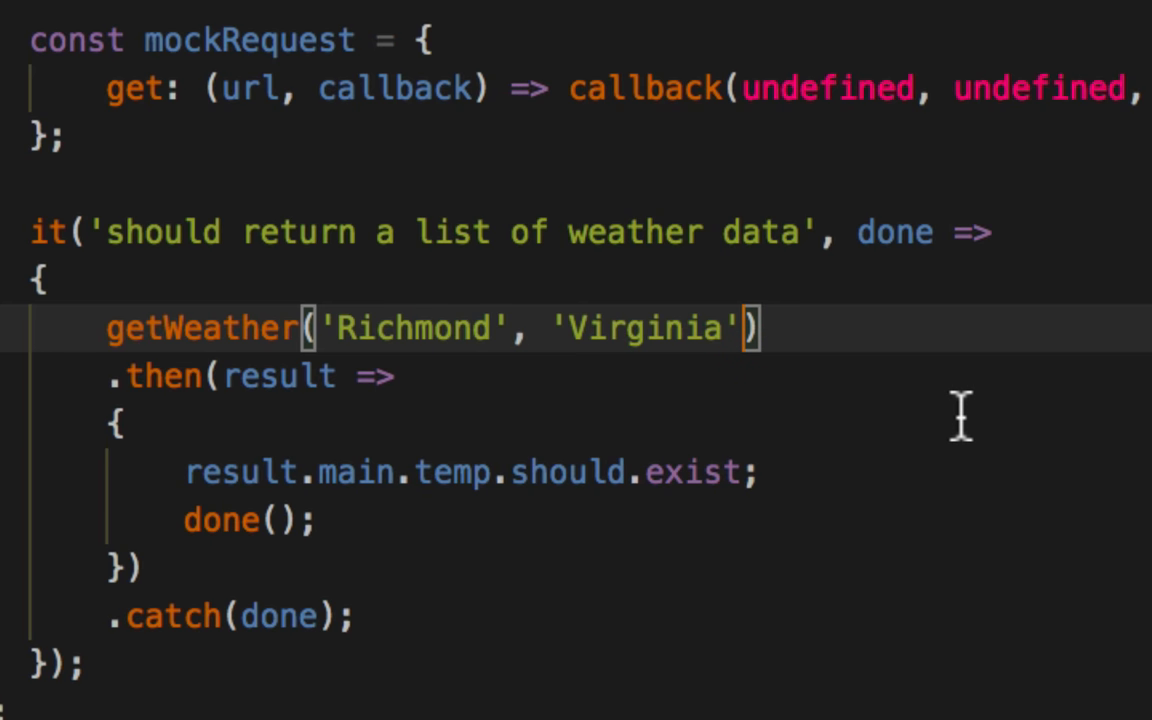
mouse_move(844, 362)
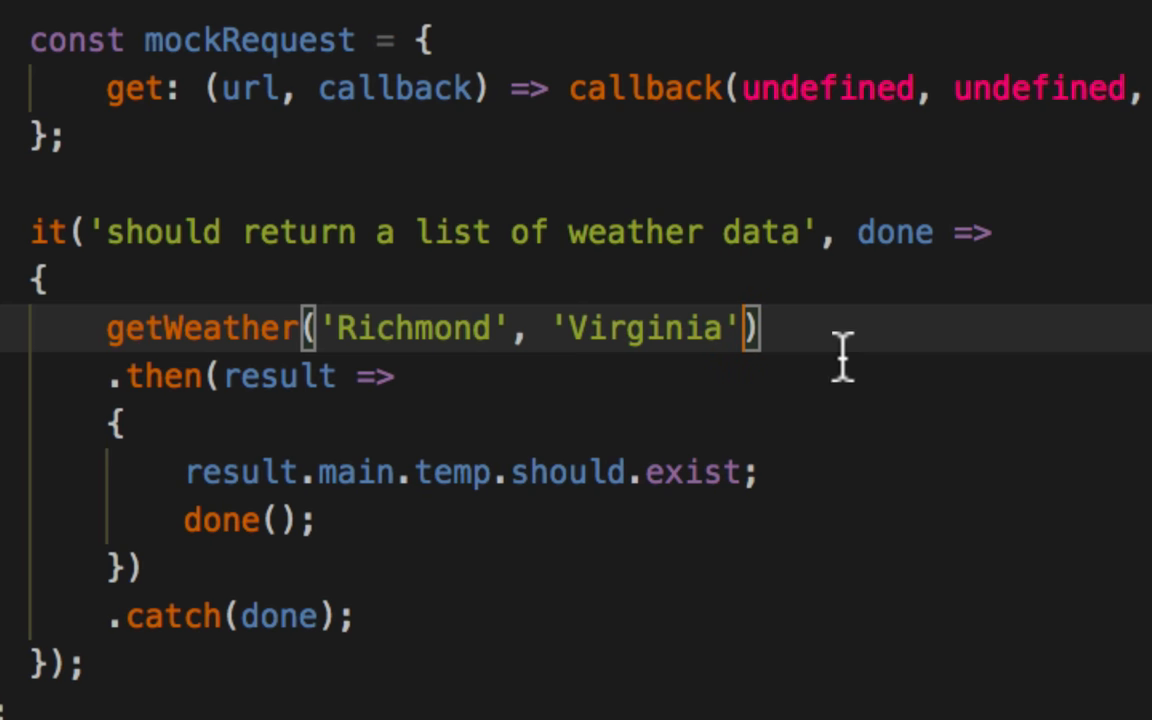
- Pass mockRequest as the third argument after 'Virginia' and highlight the request default in getWeather.js
type(", mockRequest")
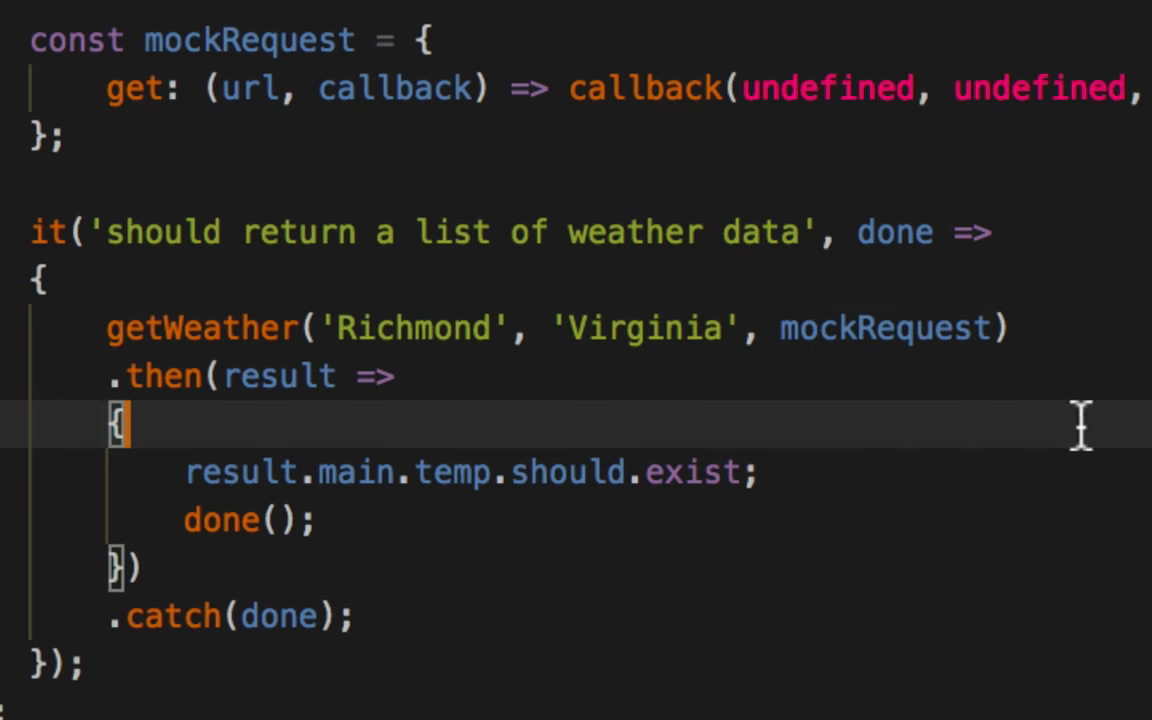
double_click(884, 328)
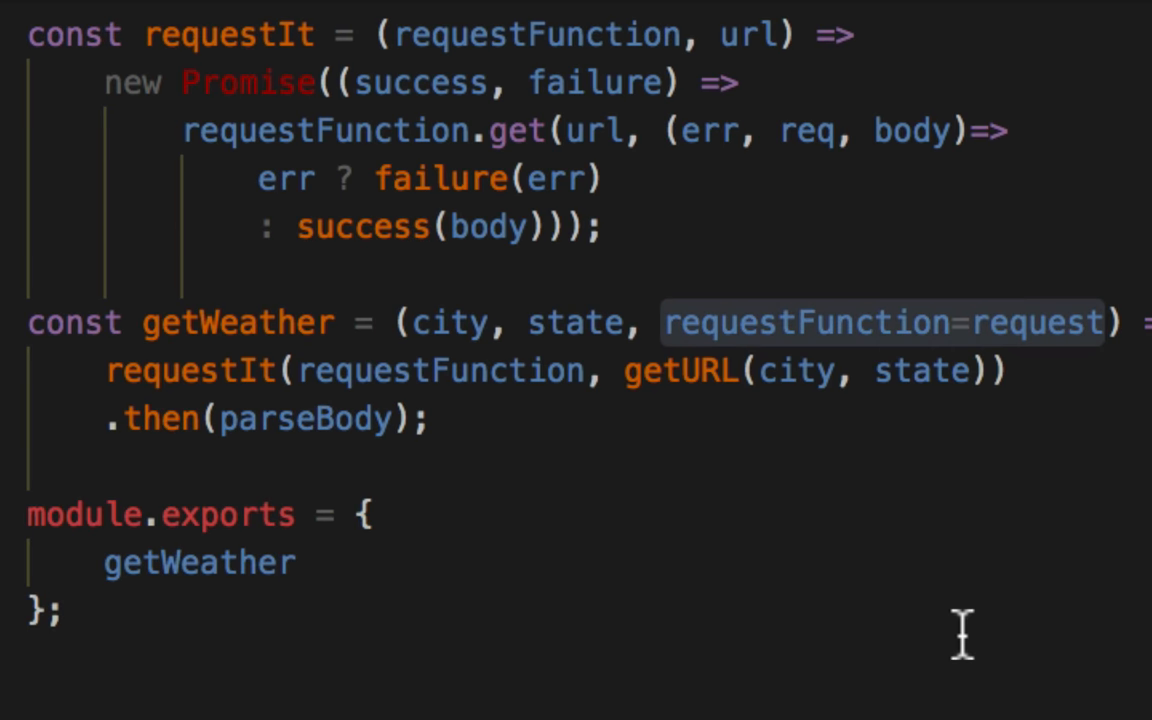
double_click(1036, 322)
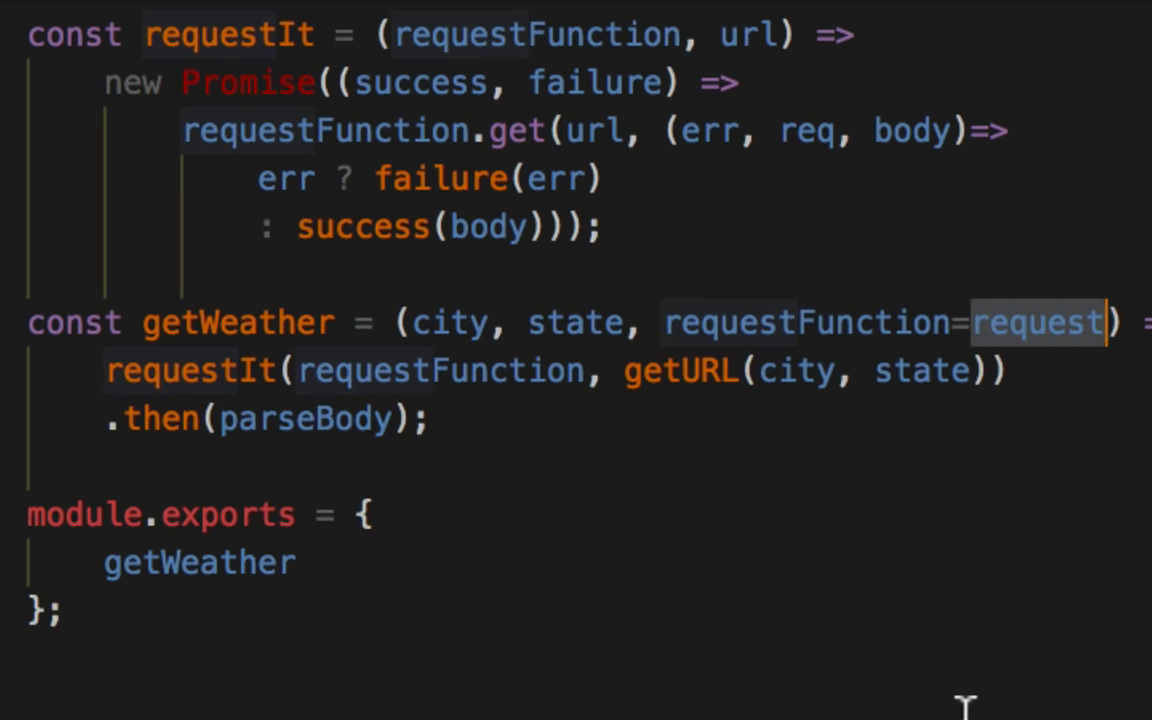